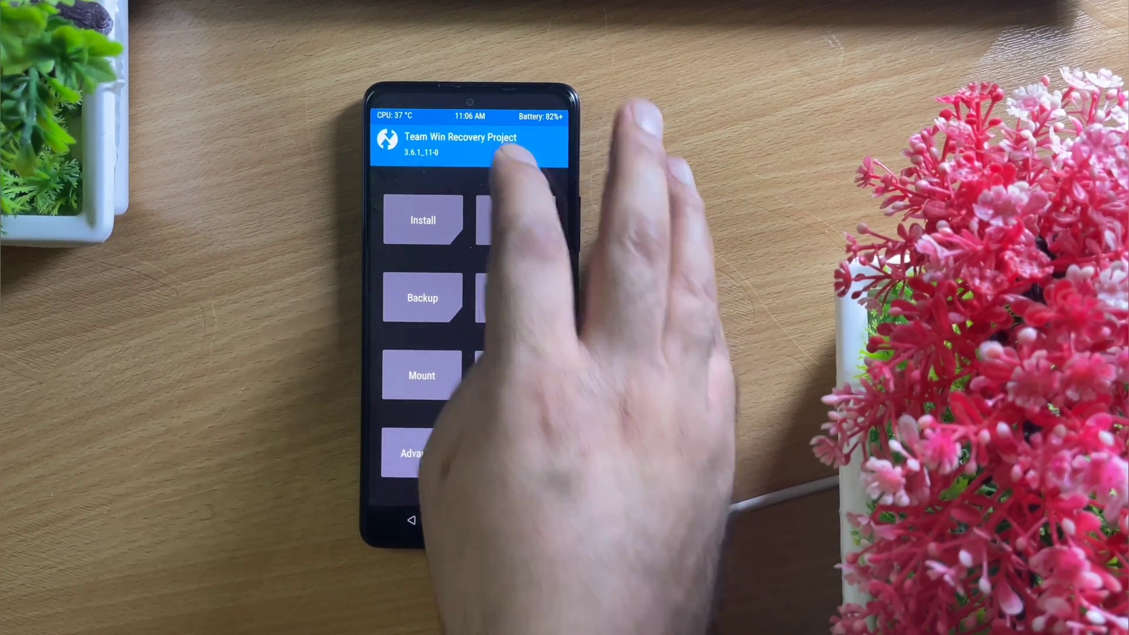
Select twrp.img via Install Image and target the Recovery partition for flashing
click(423, 219)
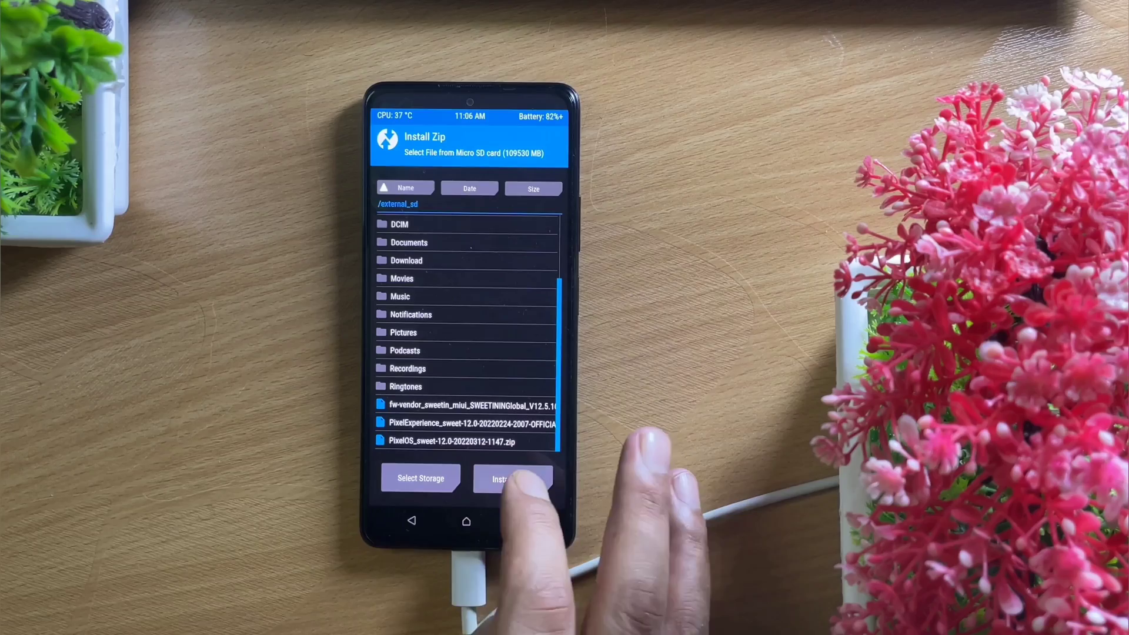
click(419, 478)
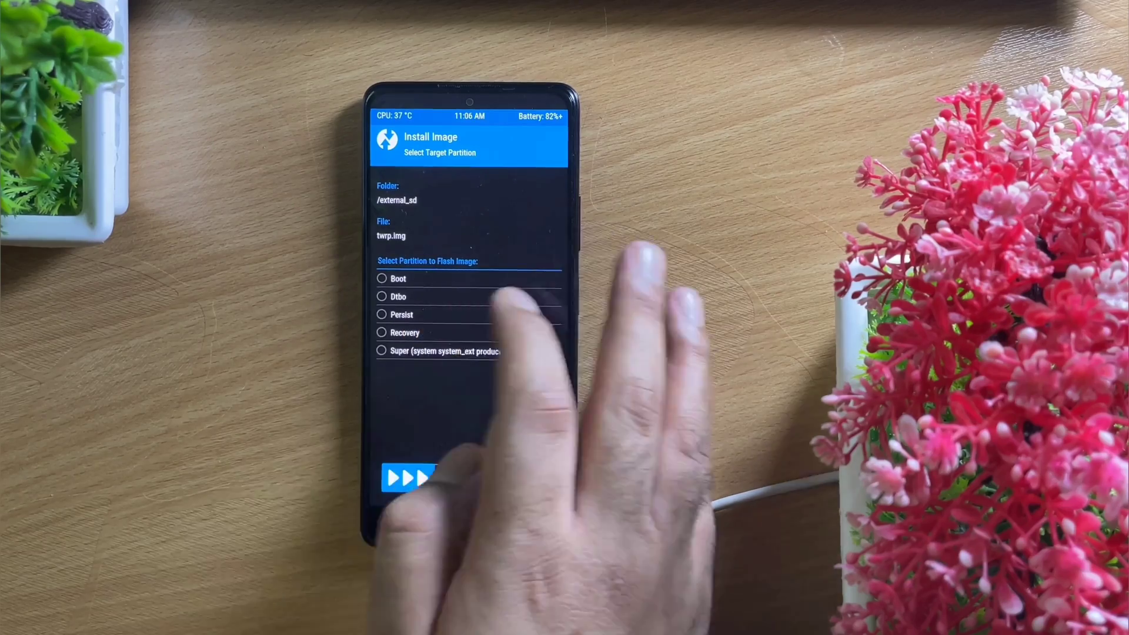
click(381, 333)
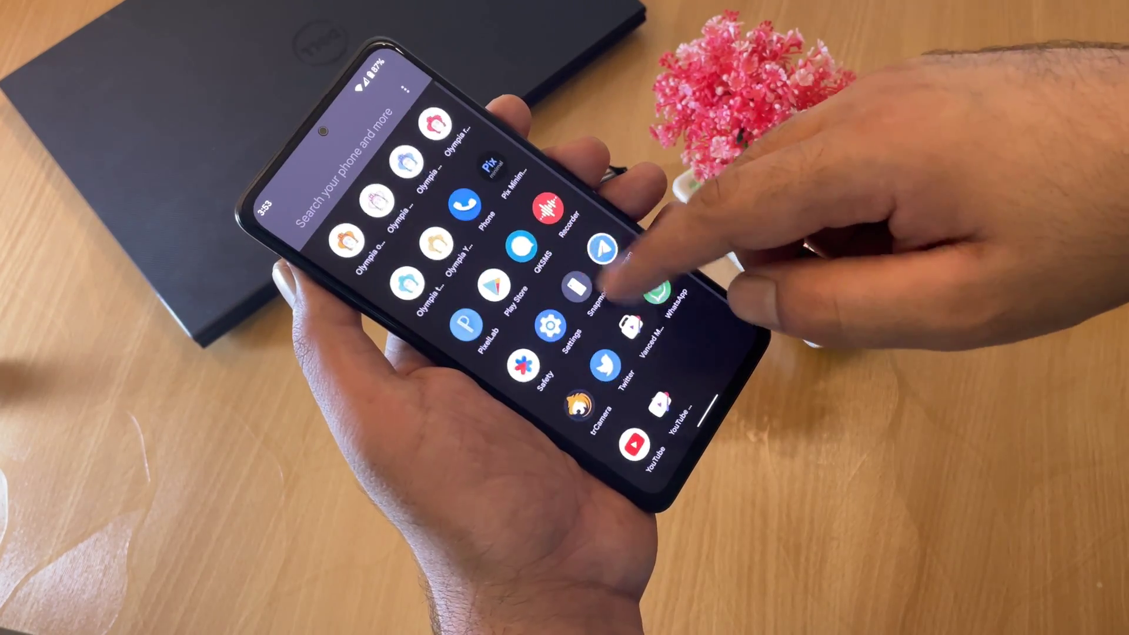
Pull down the notification shade to show quick settings on the booted Pixel Experience ROM
scroll(down, 3)
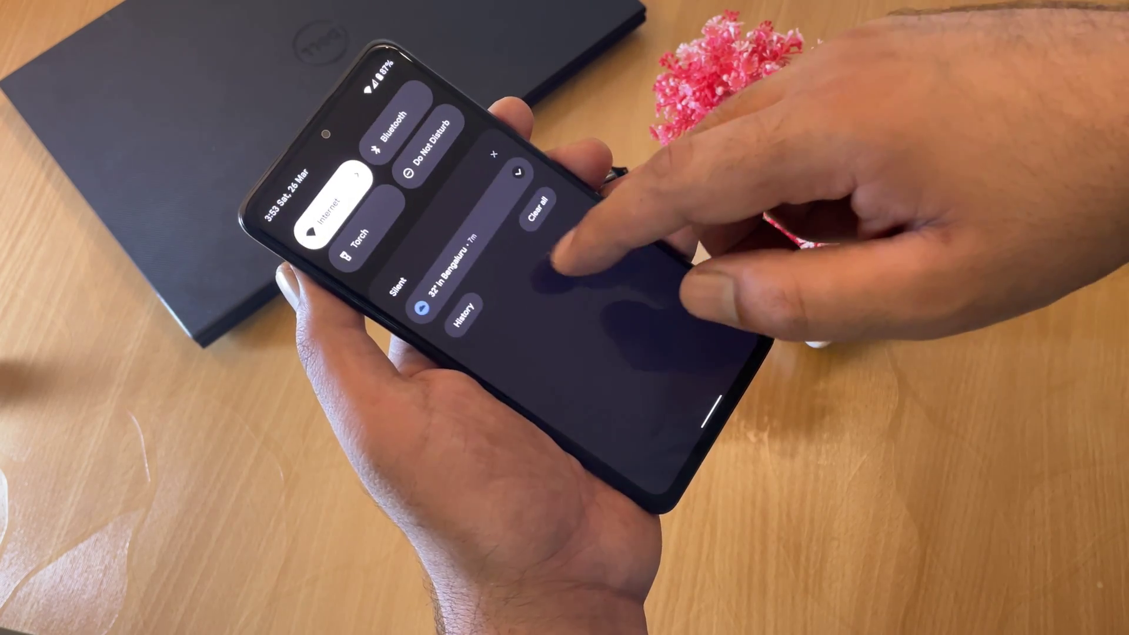